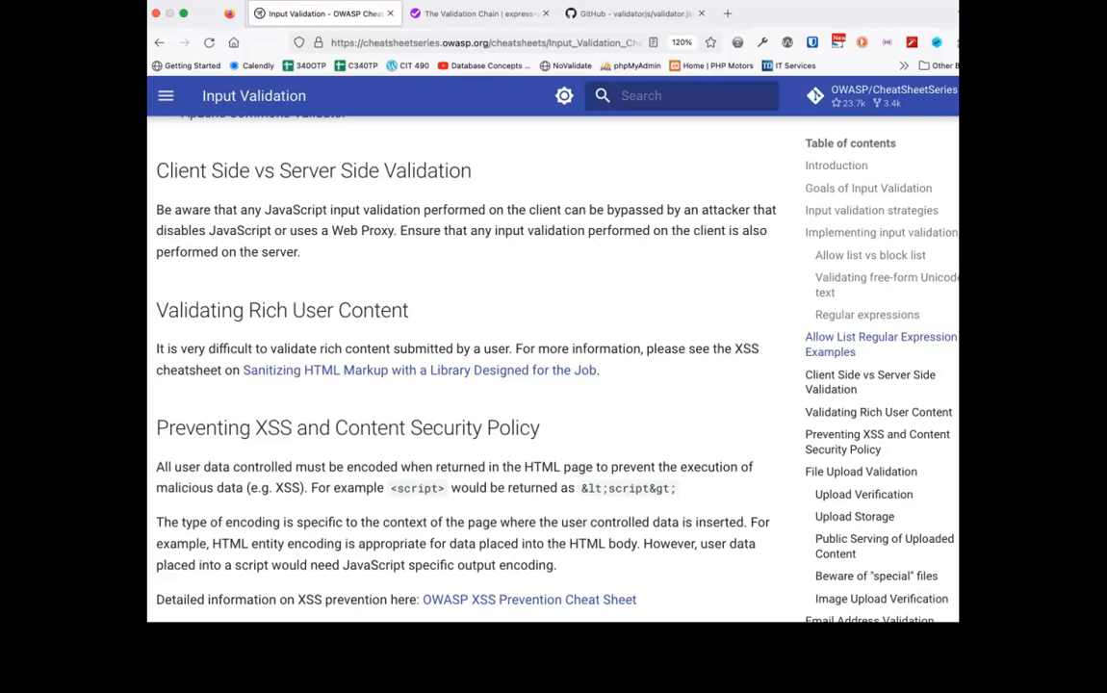
pyautogui.moveTo(923, 29)
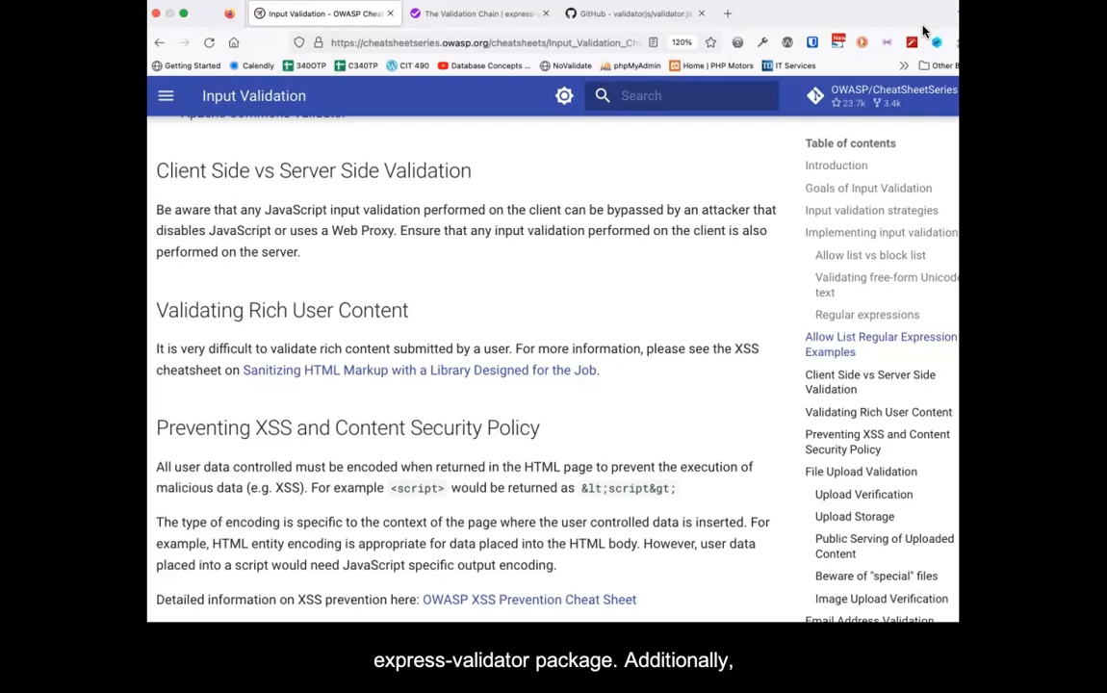
# Review the validator.js GitHub README, then return to the express-validator Validation Chain docs.
pyautogui.click(472, 13)
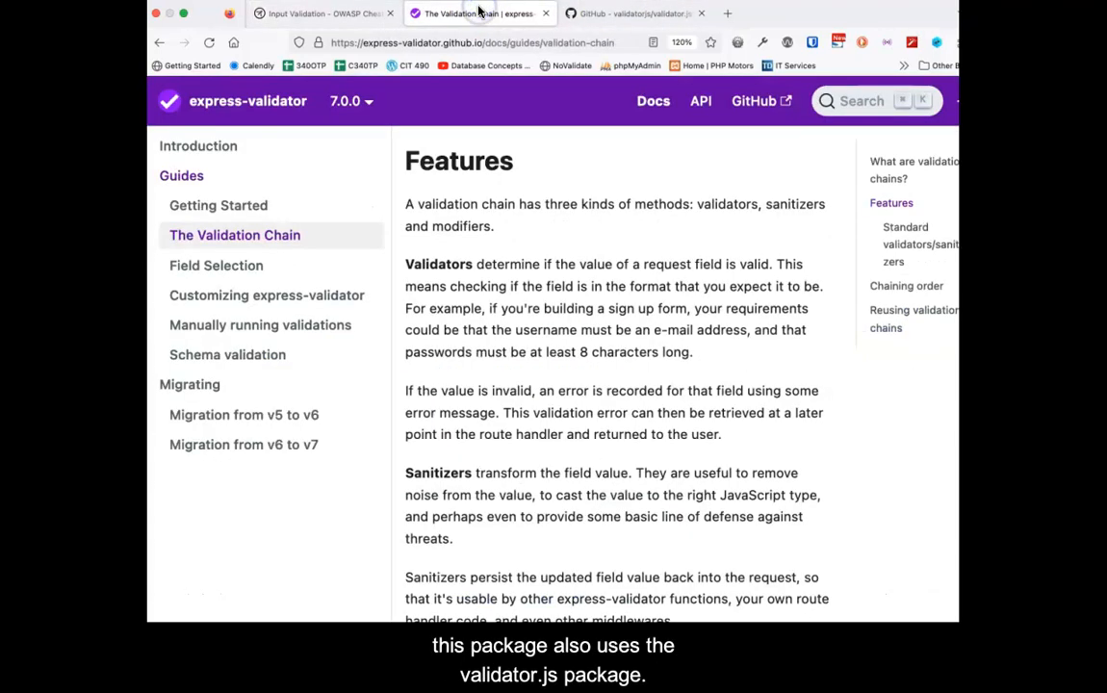
pyautogui.click(632, 14)
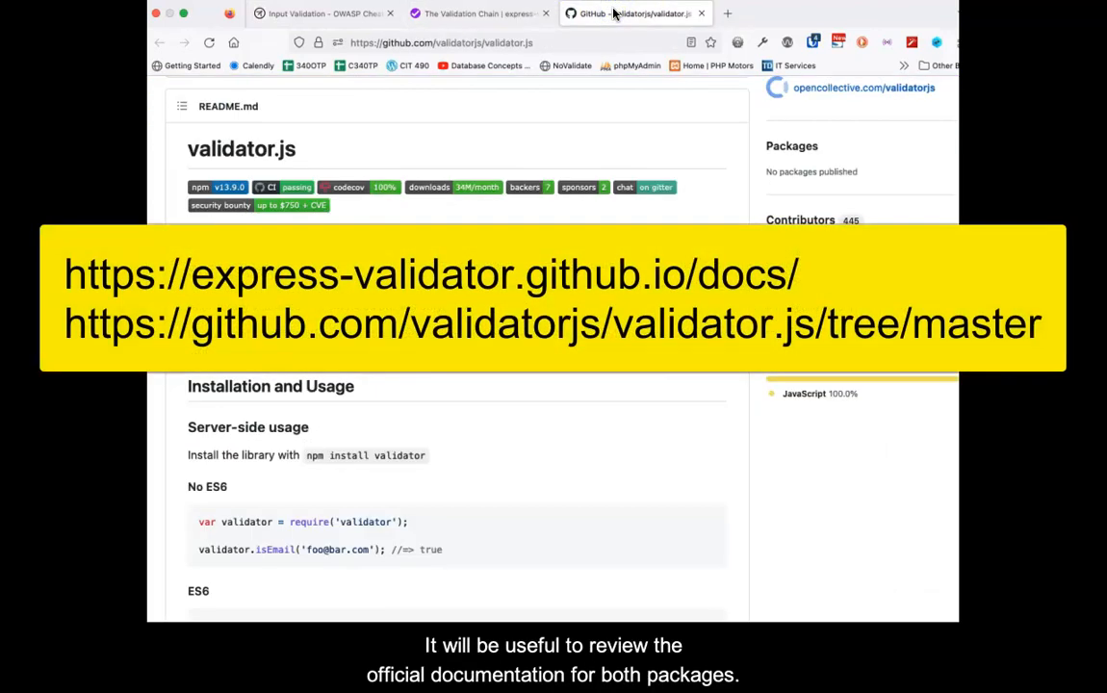
pyautogui.click(477, 14)
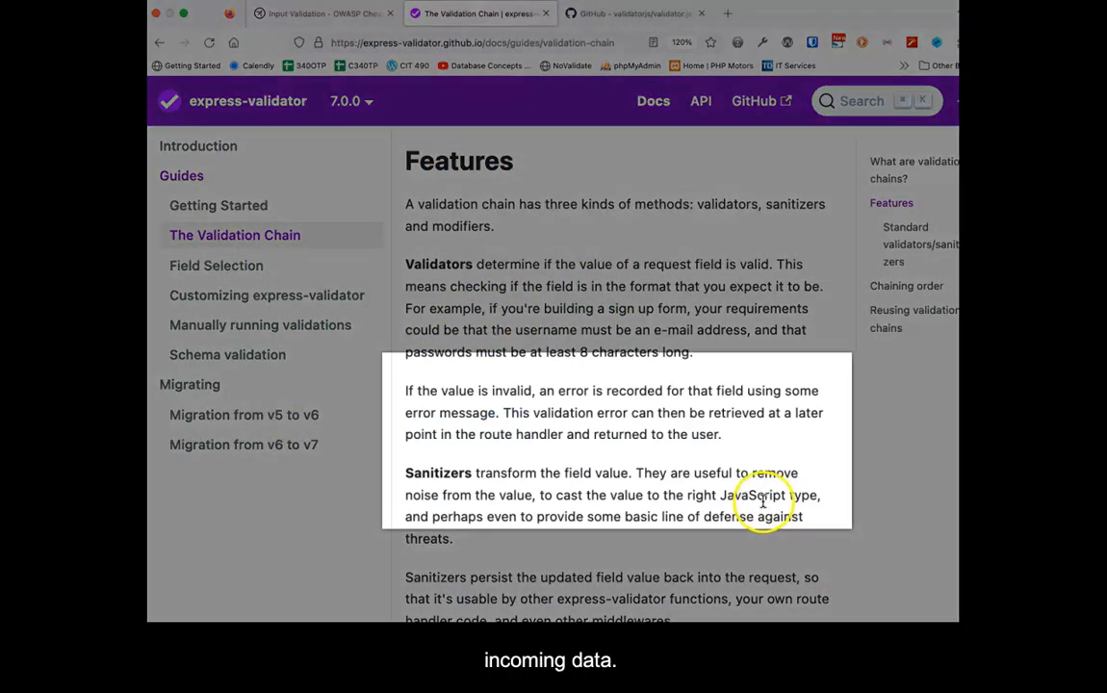
pyautogui.scroll(-3)
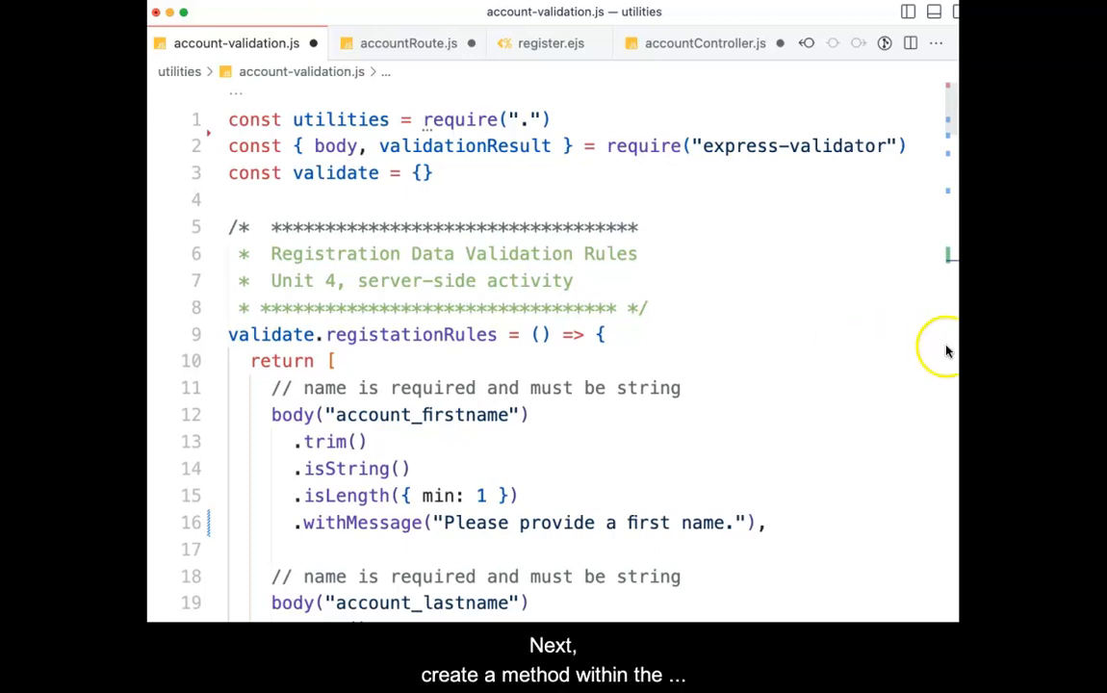
pyautogui.moveTo(925, 459)
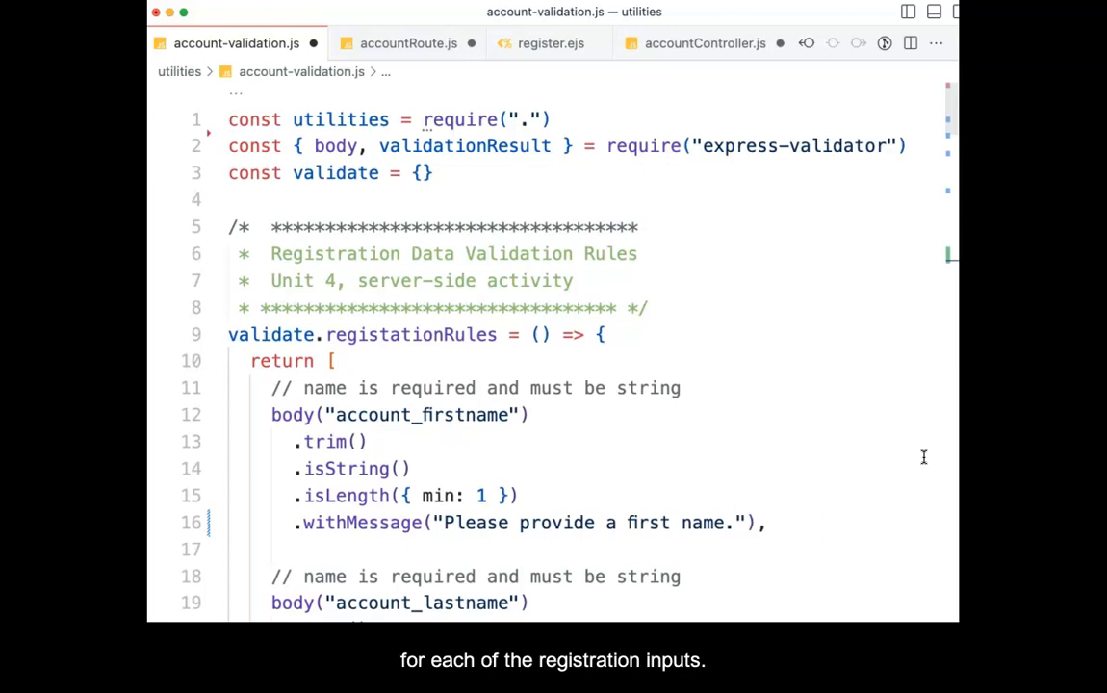
pyautogui.scroll(-3)
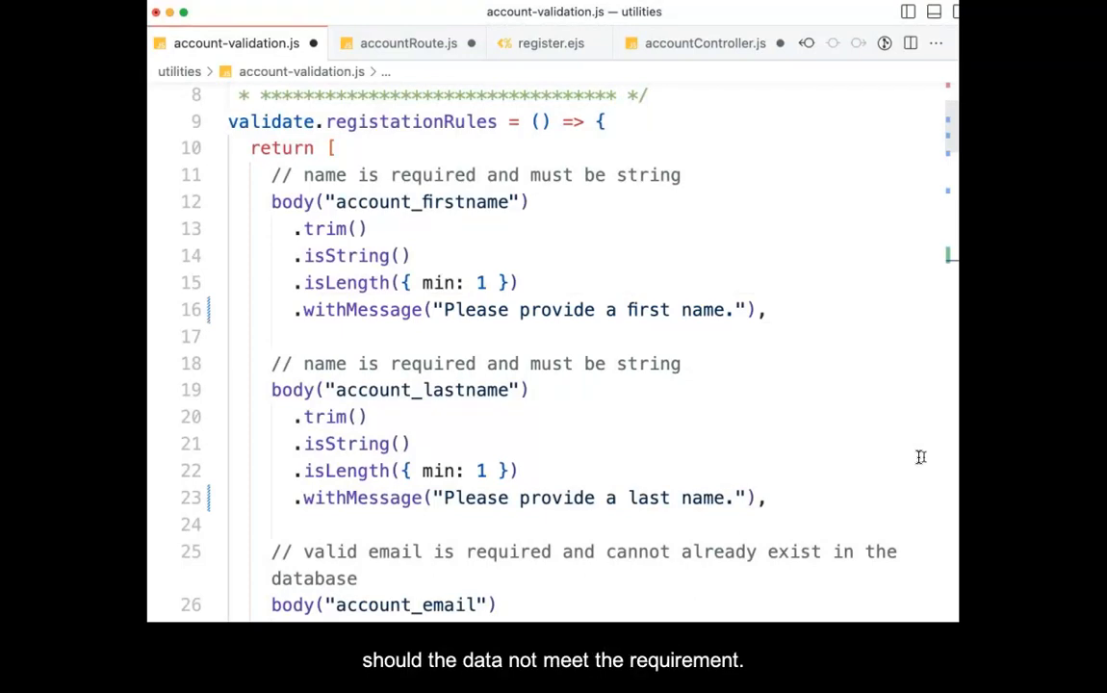
pyautogui.scroll(-3)
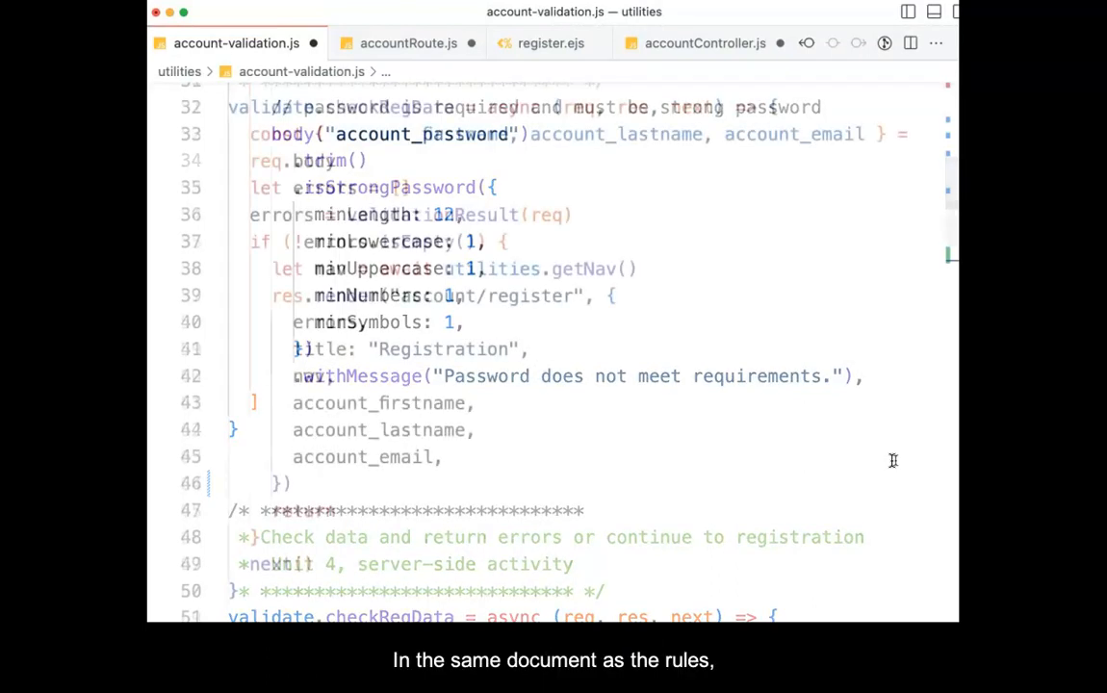
# Write validate.checkRegData to re-render registration with errors, then export validate via module.exports.
pyautogui.scroll(-3)
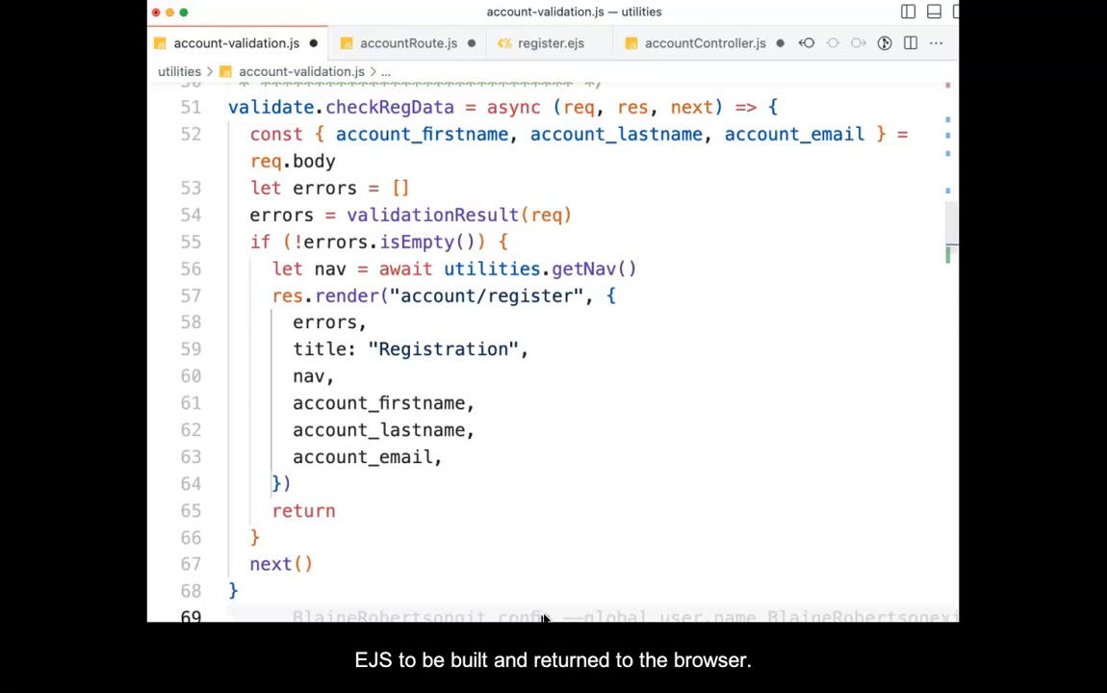
pyautogui.doubleClick(328, 323)
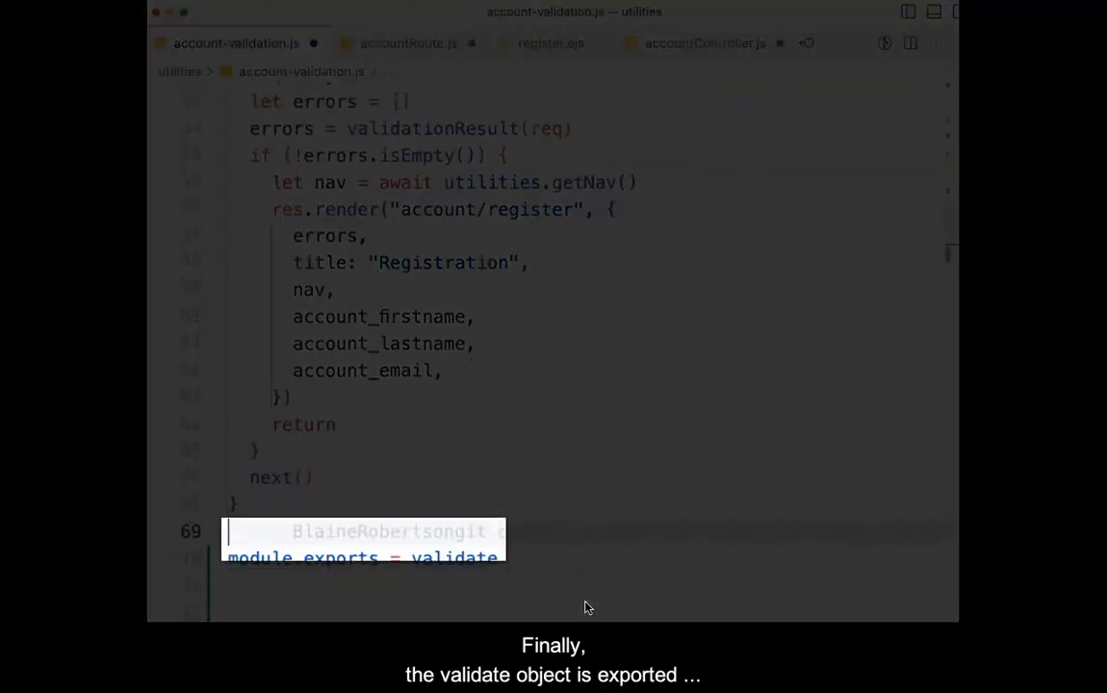
pyautogui.scroll(-3)
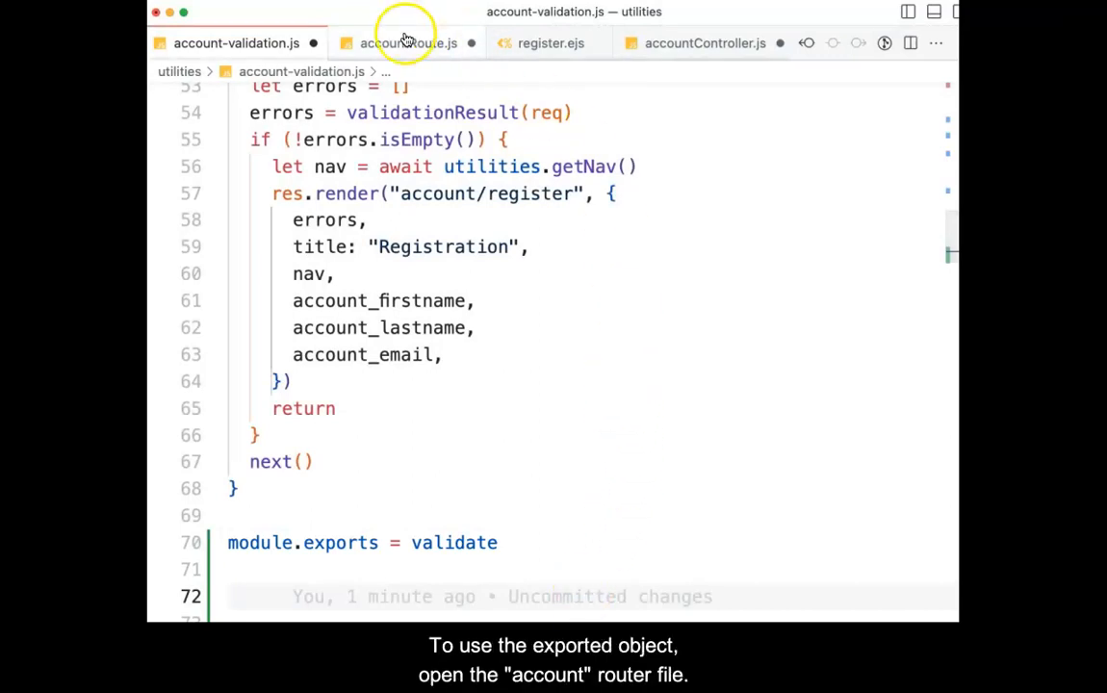
# Add regValidate.registationRules() and checkRegData middleware to the POST /register route in accountRoute.js.
pyautogui.click(409, 42)
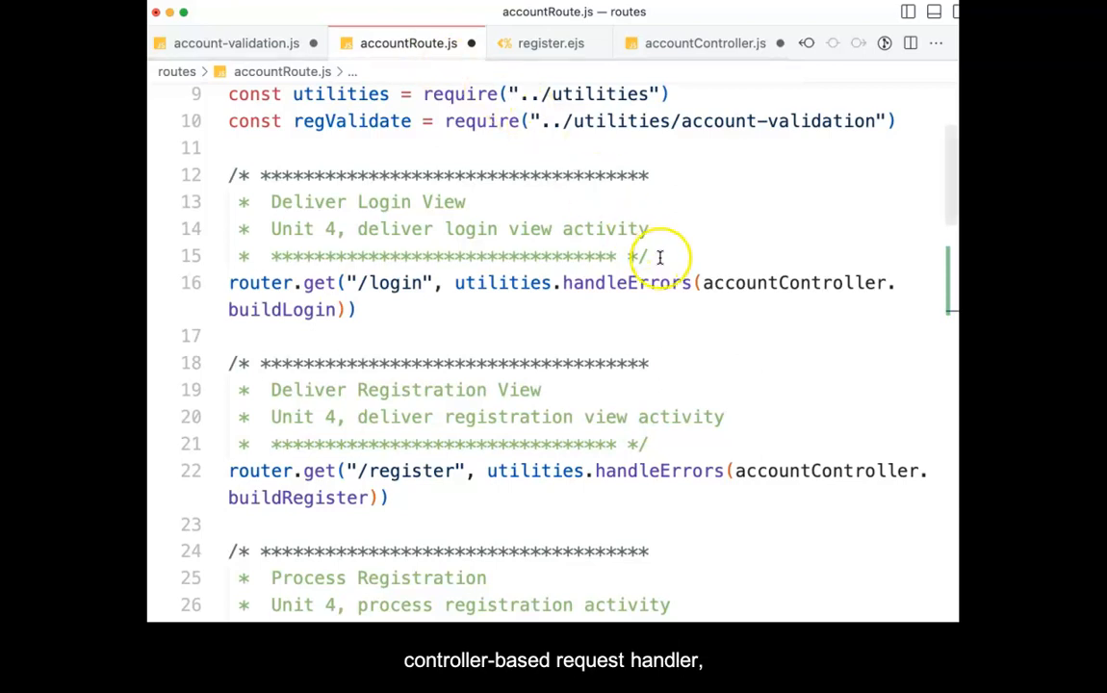
pyautogui.scroll(-3)
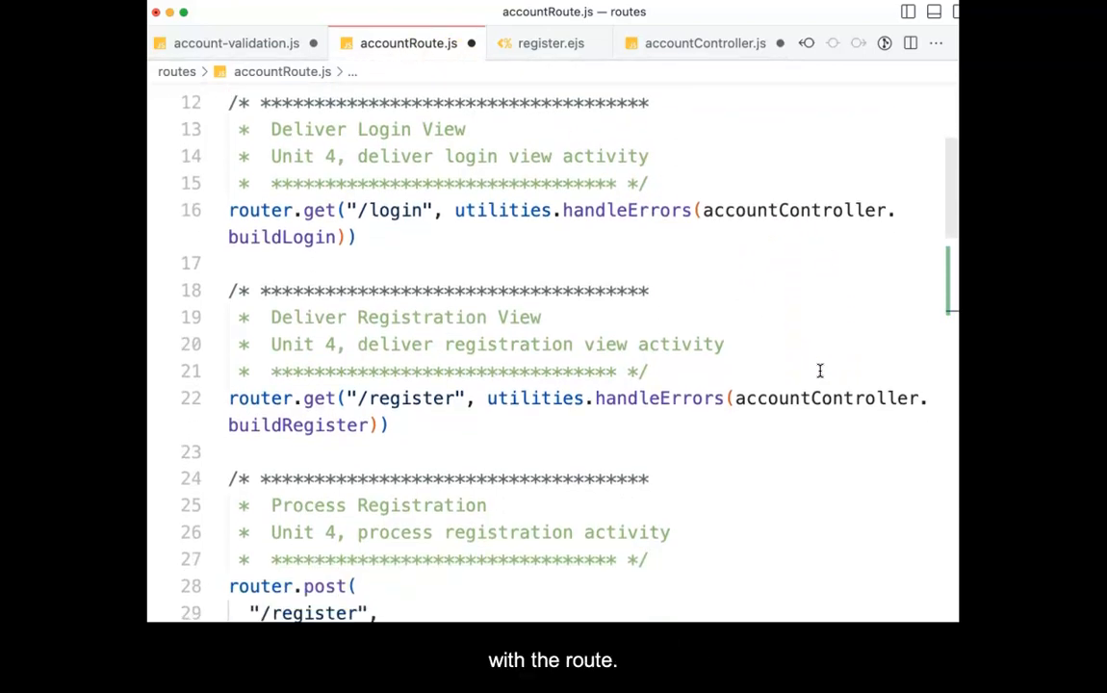
pyautogui.scroll(-3)
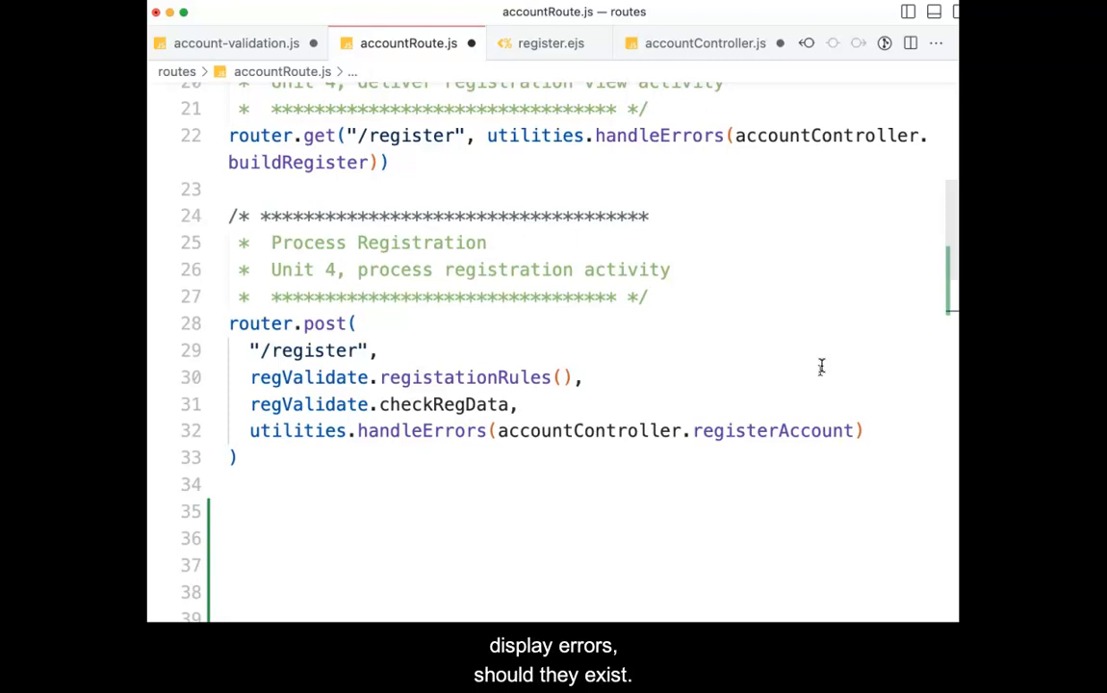
pyautogui.click(551, 42)
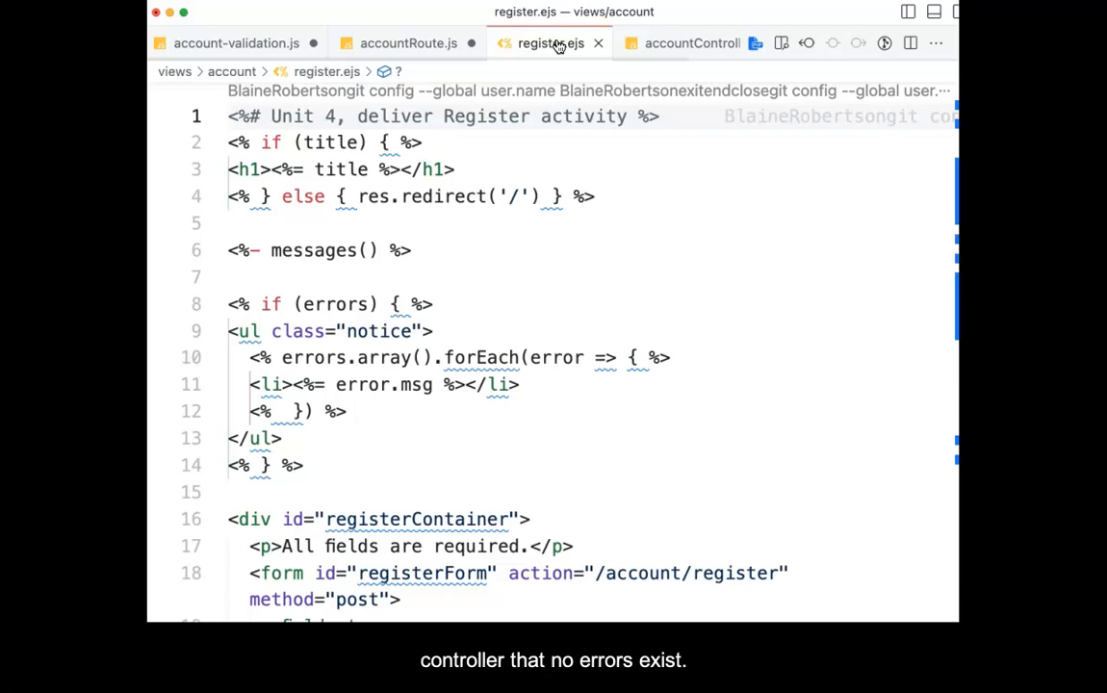
# Close the editor tabs and start the dev server with pnpm run dev in the terminal.
pyautogui.click(701, 42)
pyautogui.write('pnpm run dev')
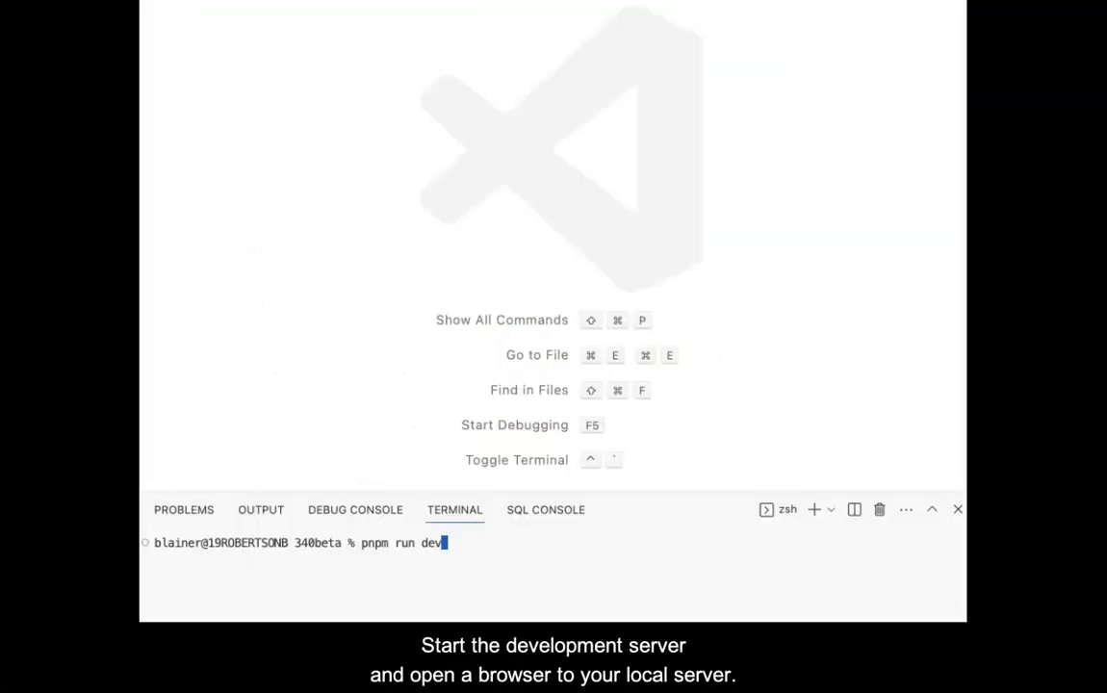
# Navigate from the CSE Motors home page via My Account to the registration form.
pyautogui.click(505, 558)
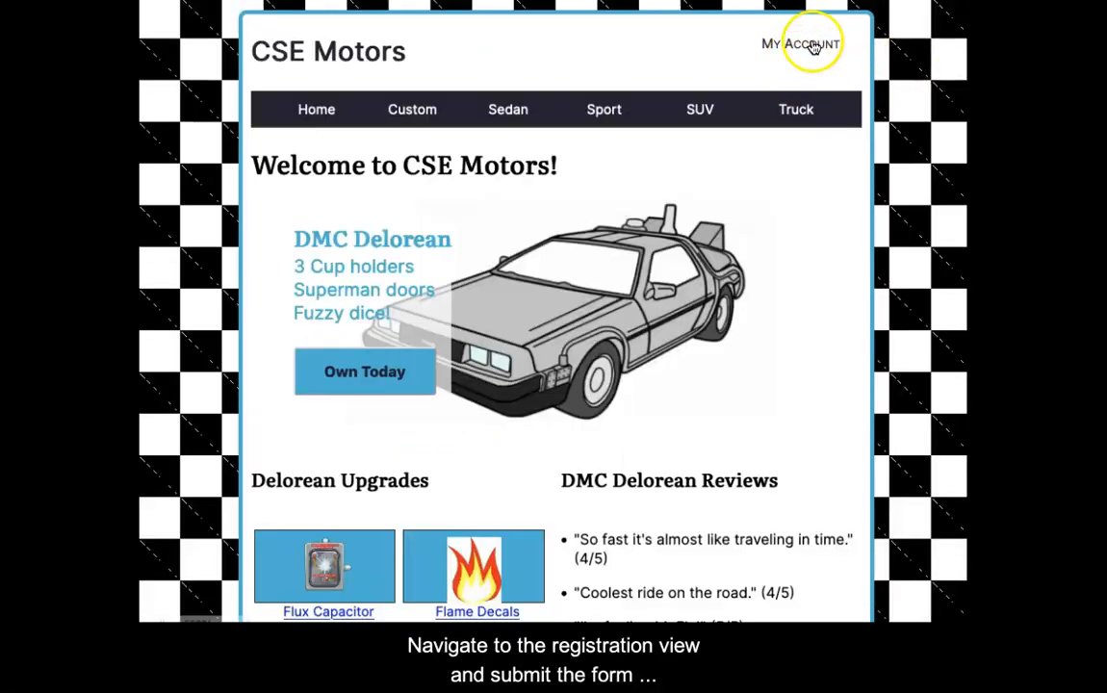
pyautogui.click(805, 42)
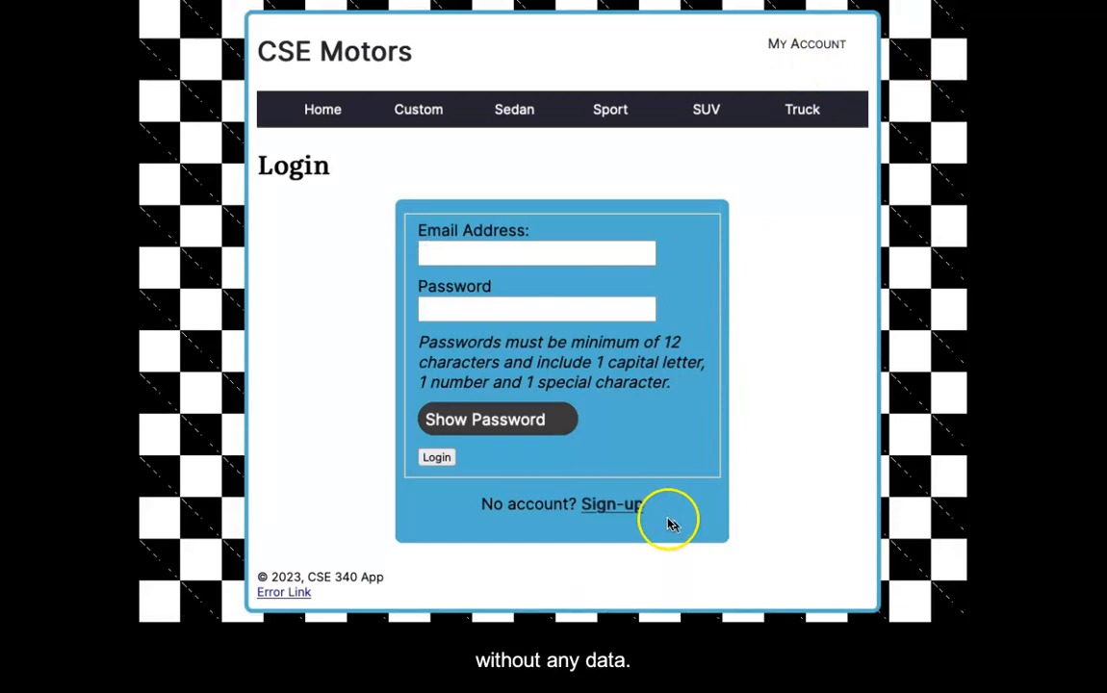
pyautogui.click(612, 505)
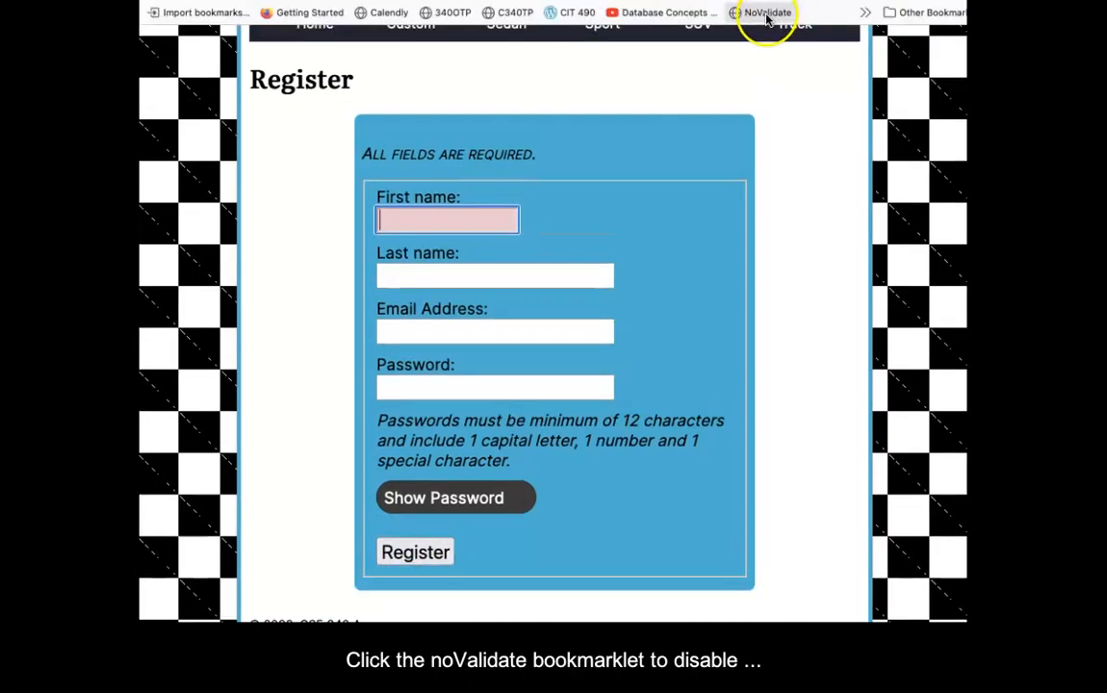
# Disable browser-side validation with NoValidate and submit the empty registration form to see server errors.
pyautogui.click(766, 11)
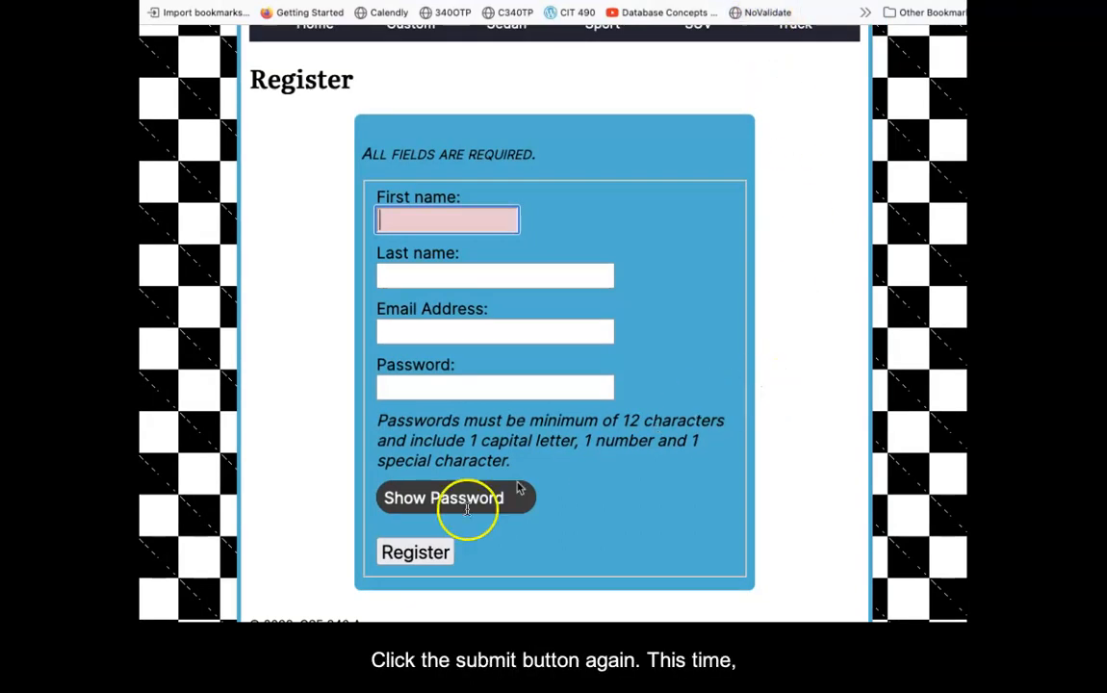
pyautogui.click(416, 551)
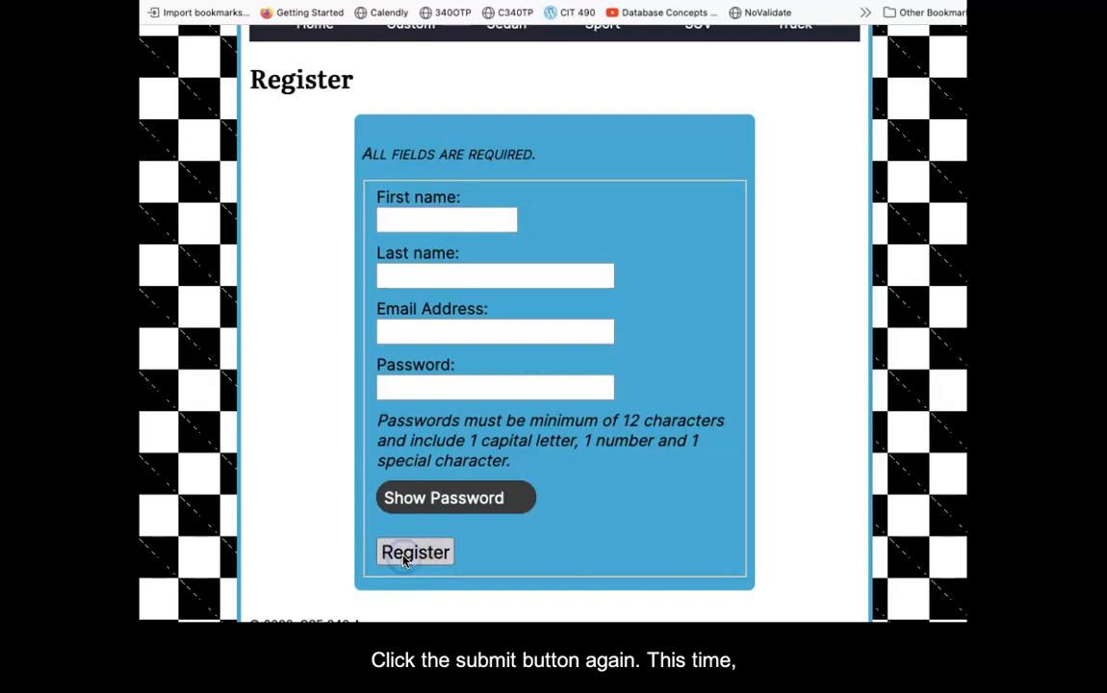
pyautogui.click(416, 551)
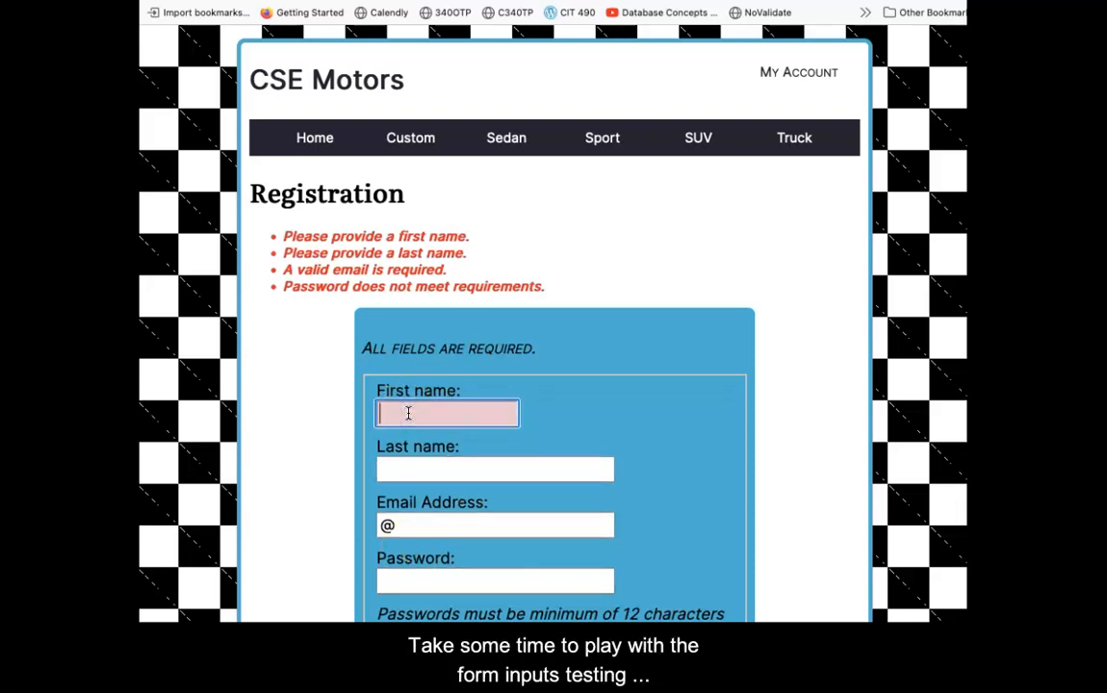
# Enter 'd' as the first name and resubmit to recheck the remaining validation errors.
pyautogui.write('d')
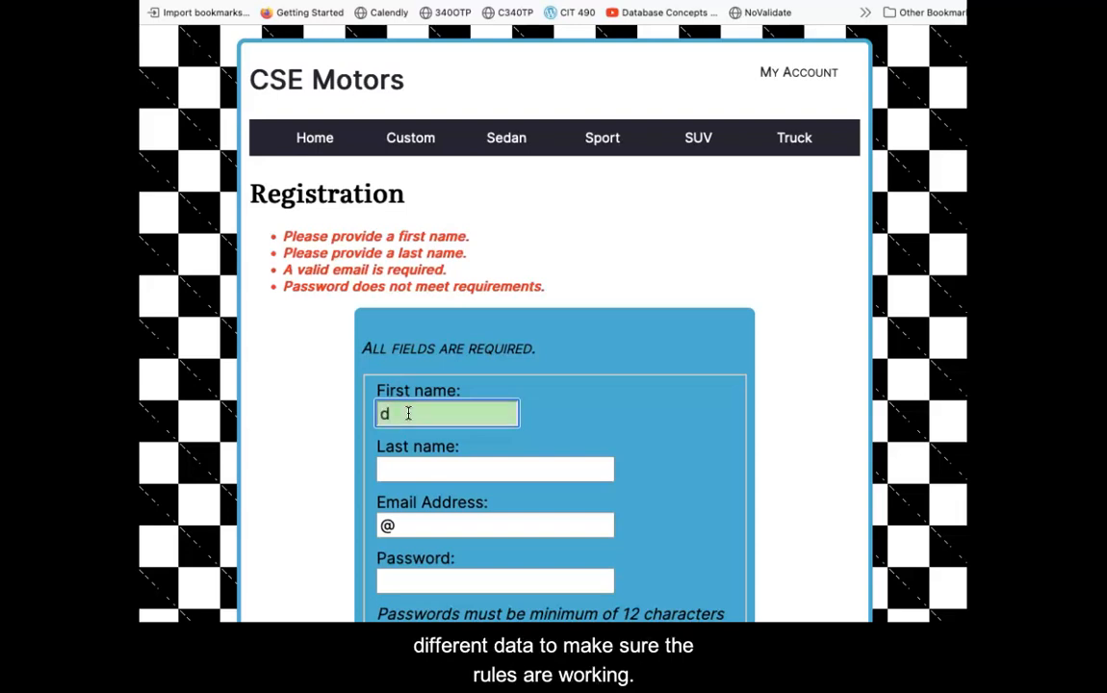
pyautogui.scroll(-3)
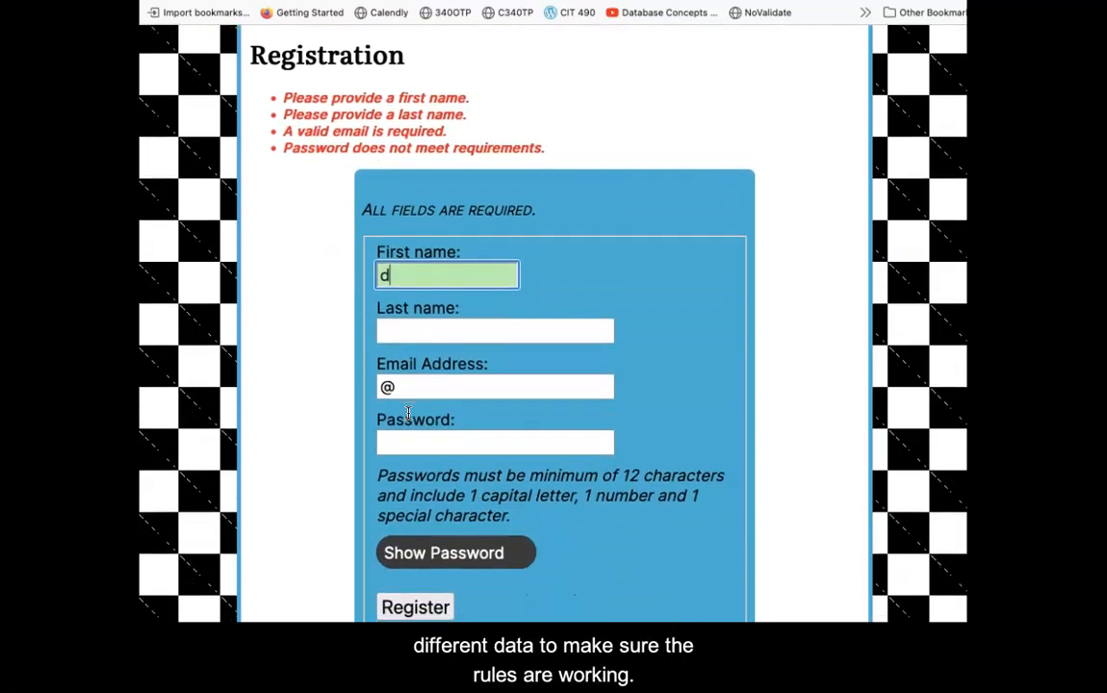
pyautogui.click(416, 609)
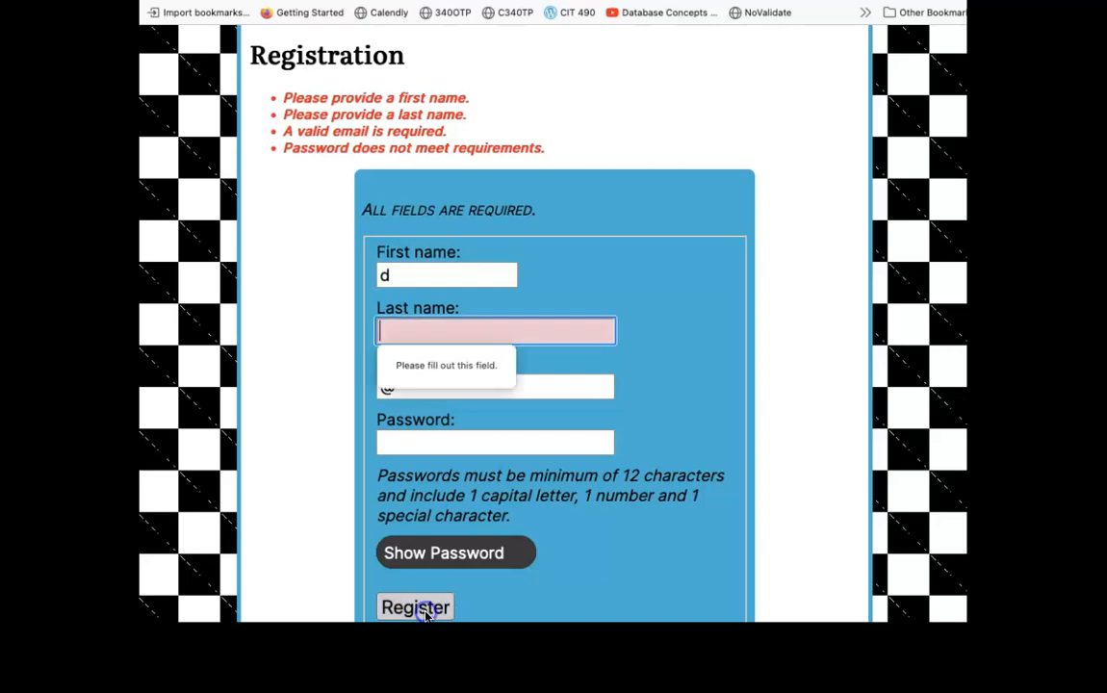